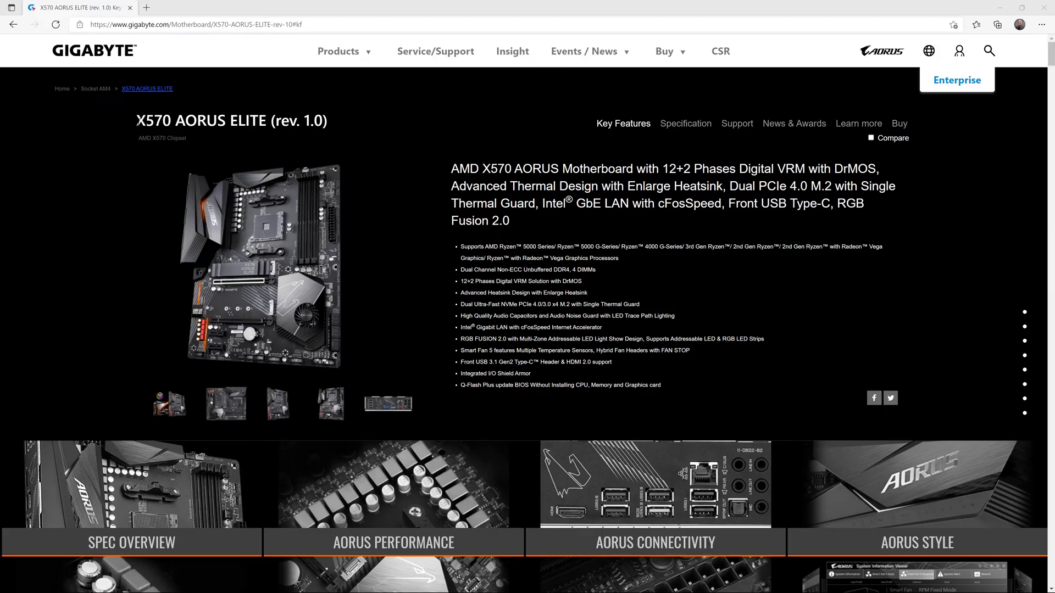
- Go to the X570 AORUS ELITE (rev. 1.0) support page and expand its BIOS version list
double_click(149, 121)
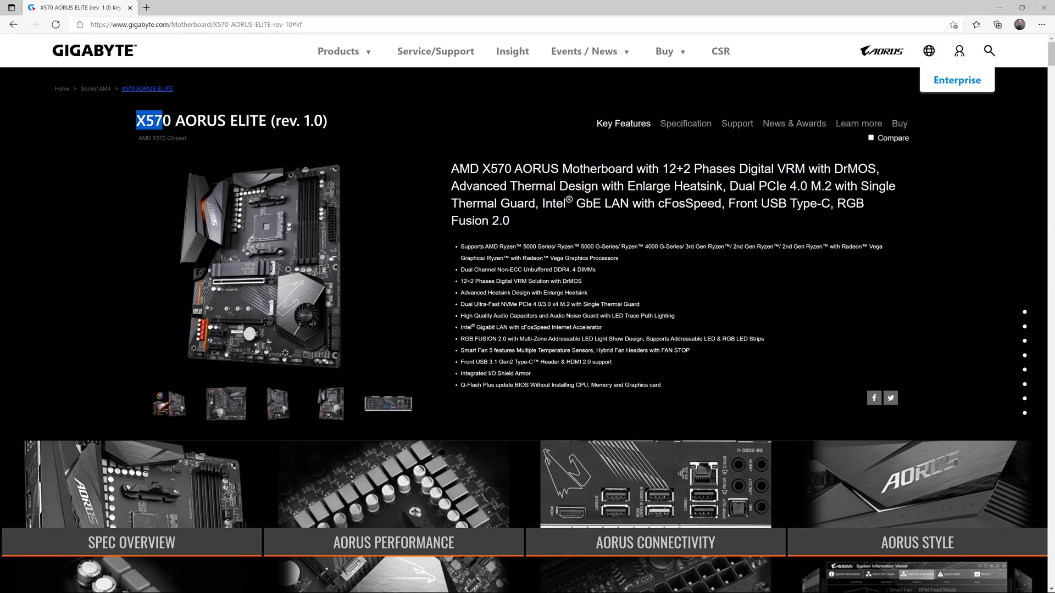
left_click_drag(149, 121, 330, 121)
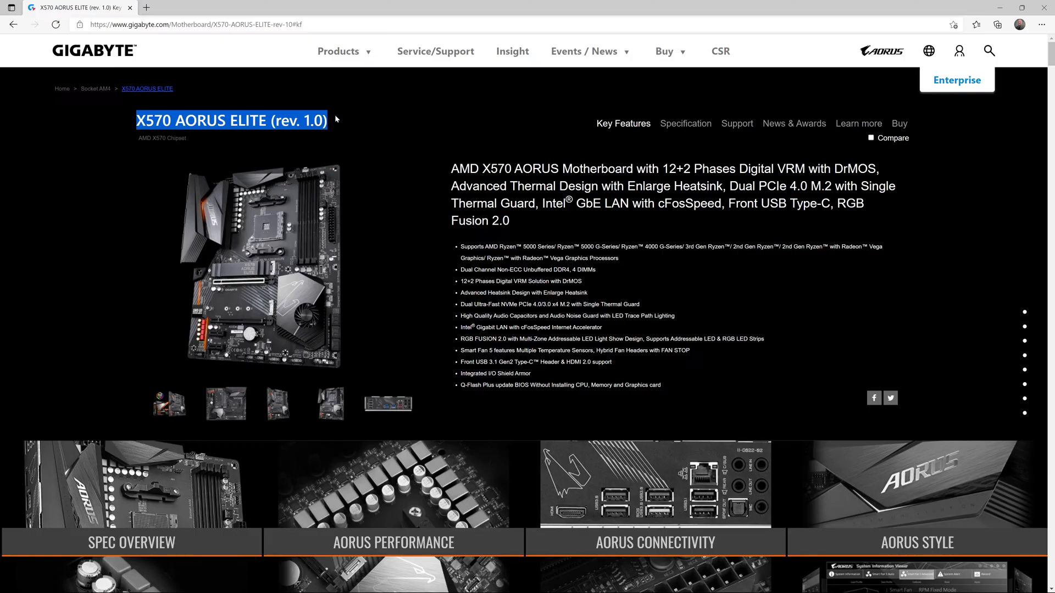
mouse_move(394, 120)
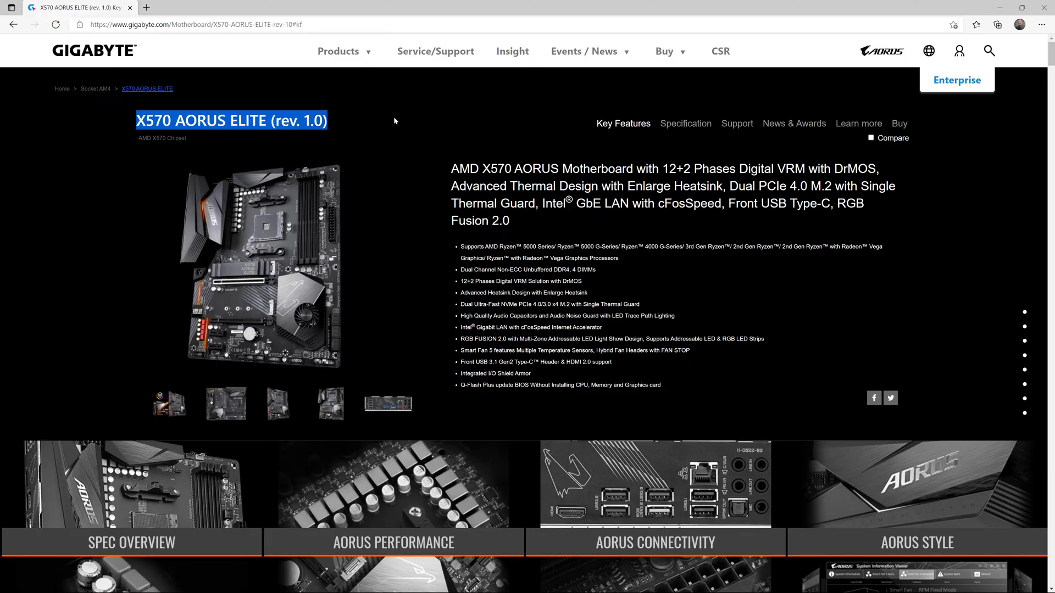
mouse_move(397, 126)
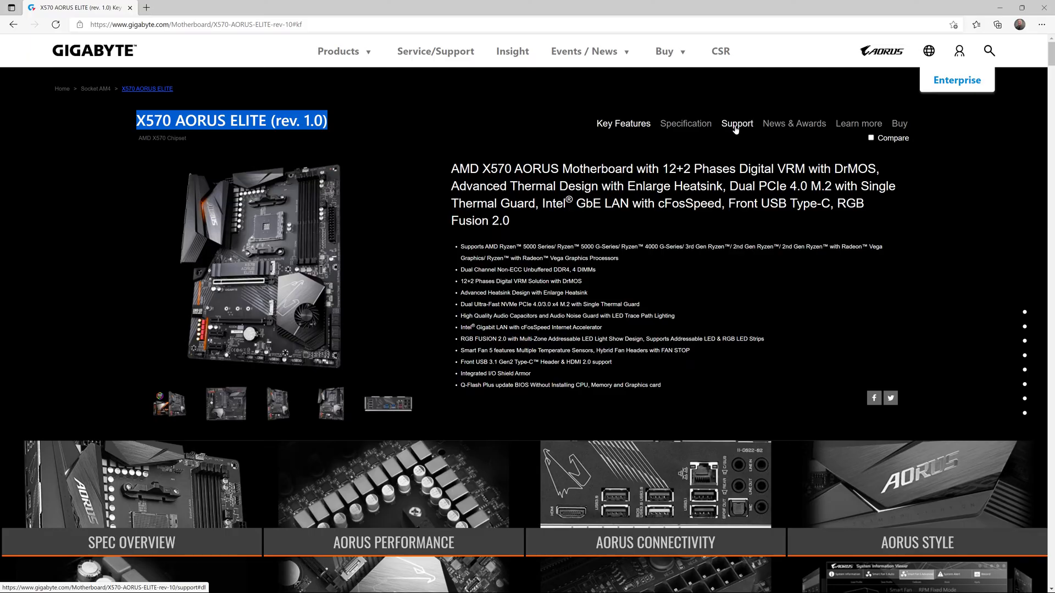
left_click(736, 123)
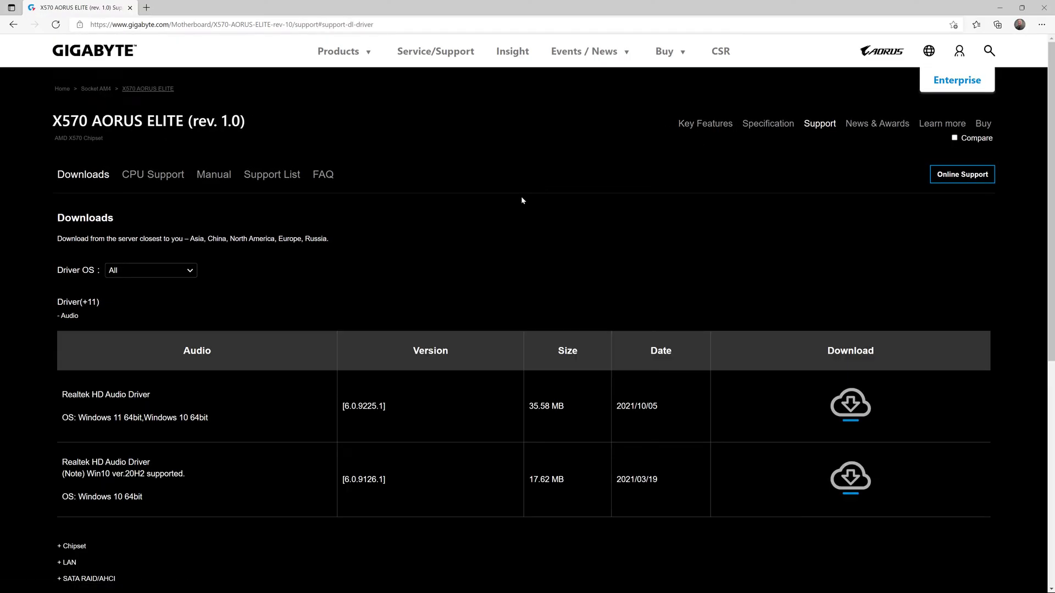
scroll("down", 3)
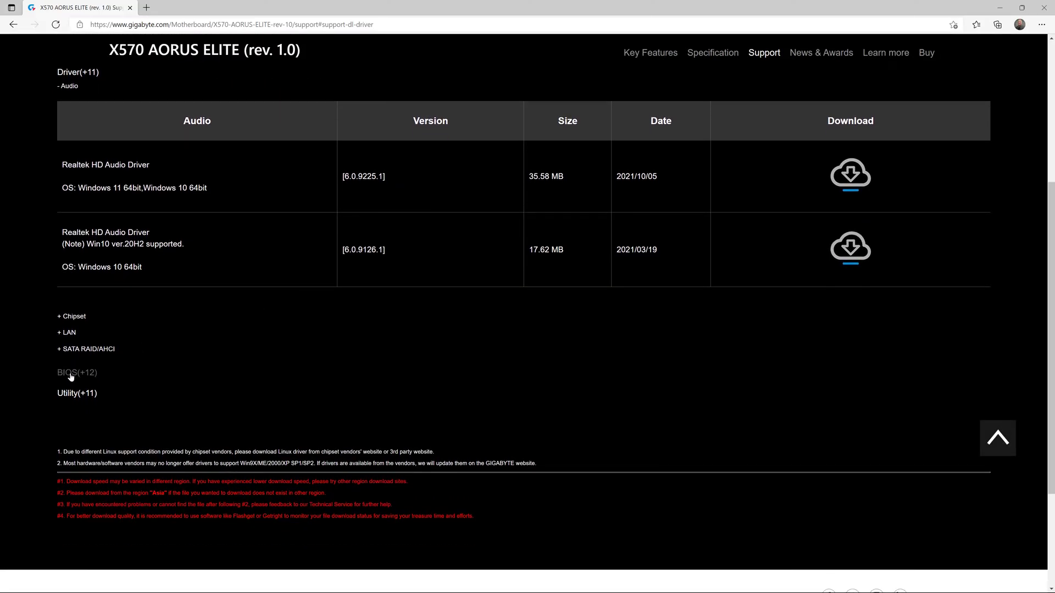
left_click(67, 372)
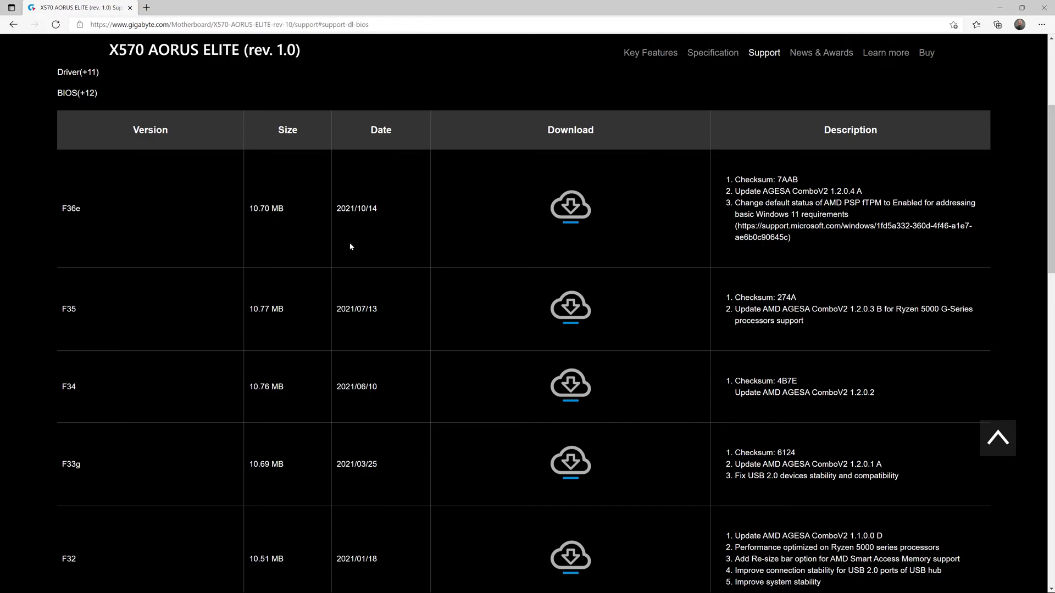
mouse_move(148, 340)
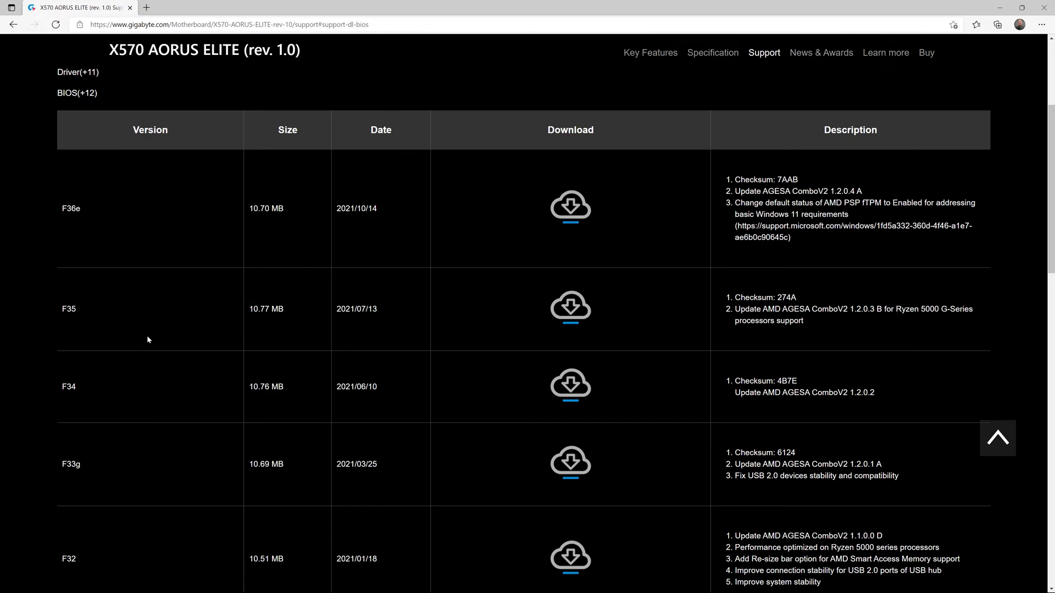
mouse_move(184, 242)
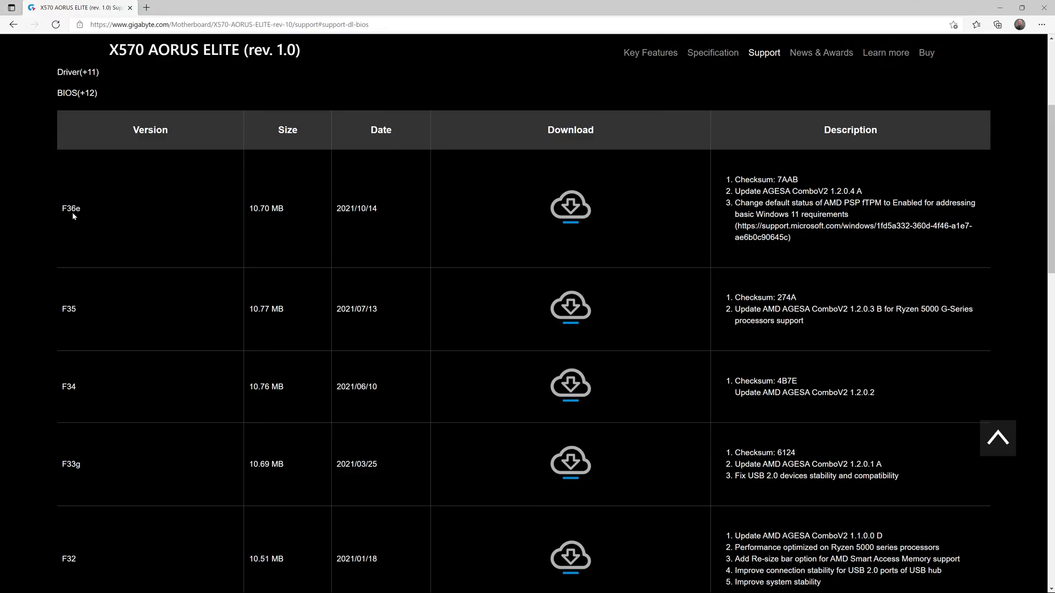
mouse_move(132, 236)
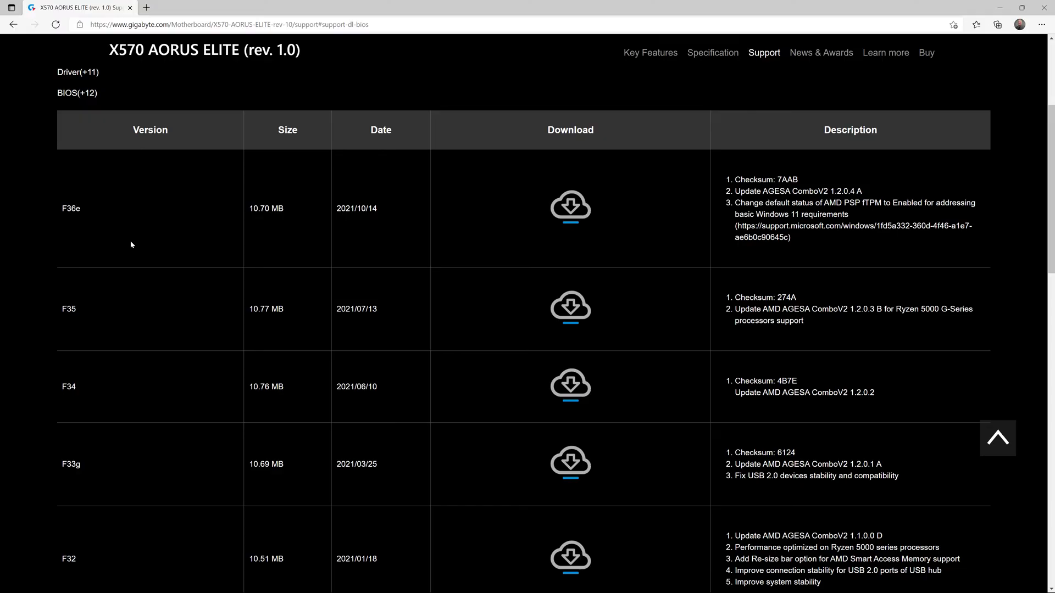
mouse_move(570, 209)
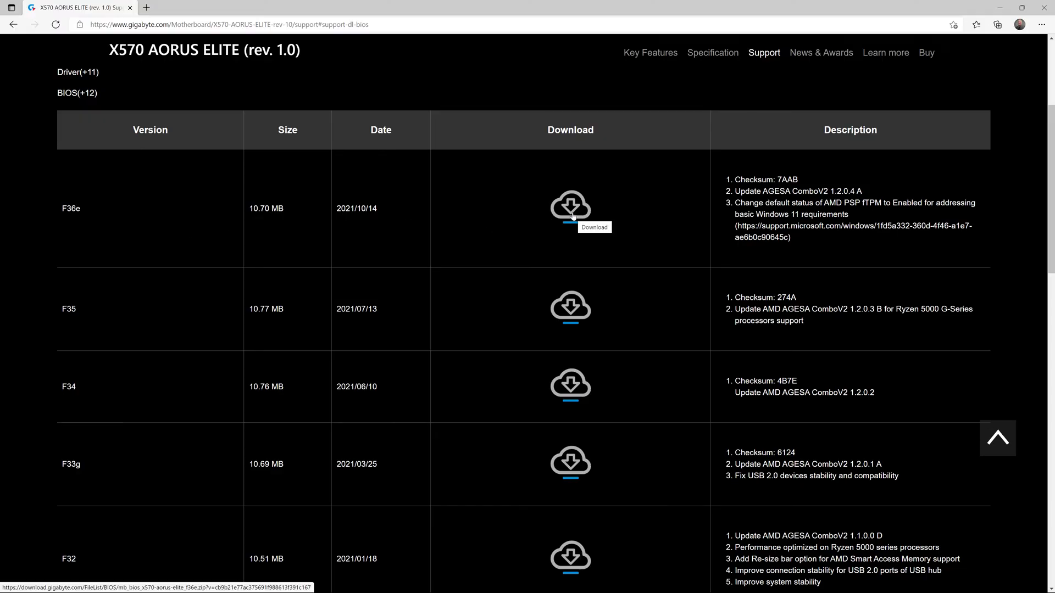
- Download the newest F36e BIOS zip and check it in the browser's recent downloads
left_click(570, 205)
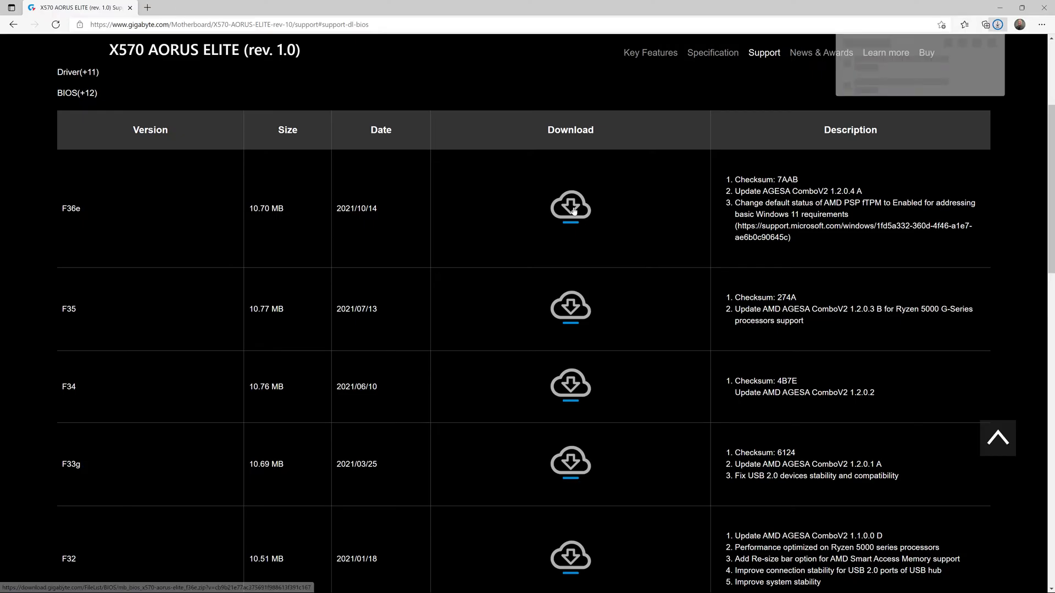
left_click(570, 205)
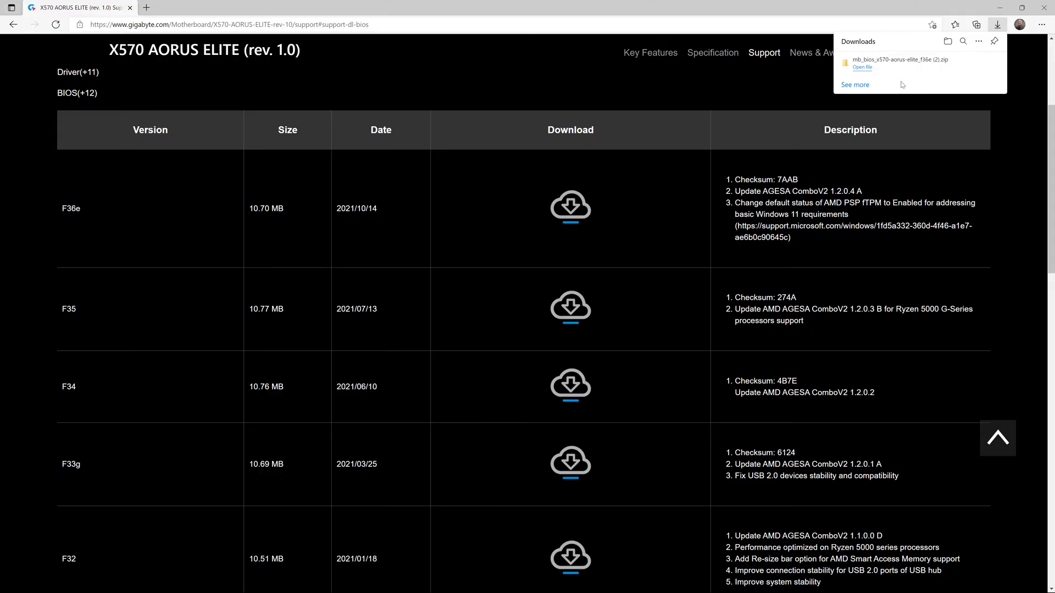
mouse_move(930, 97)
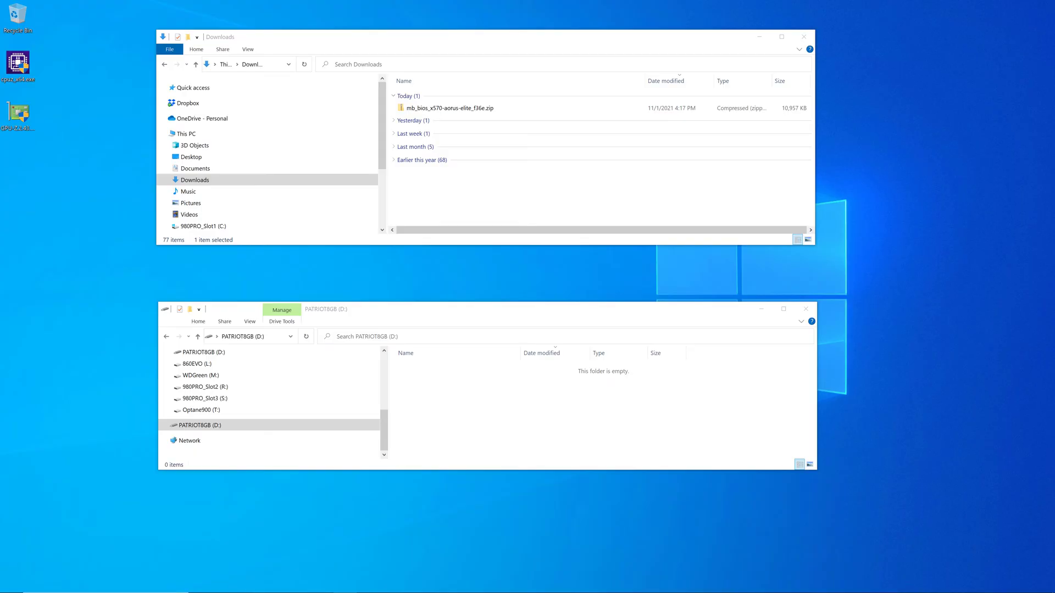
mouse_move(802, 187)
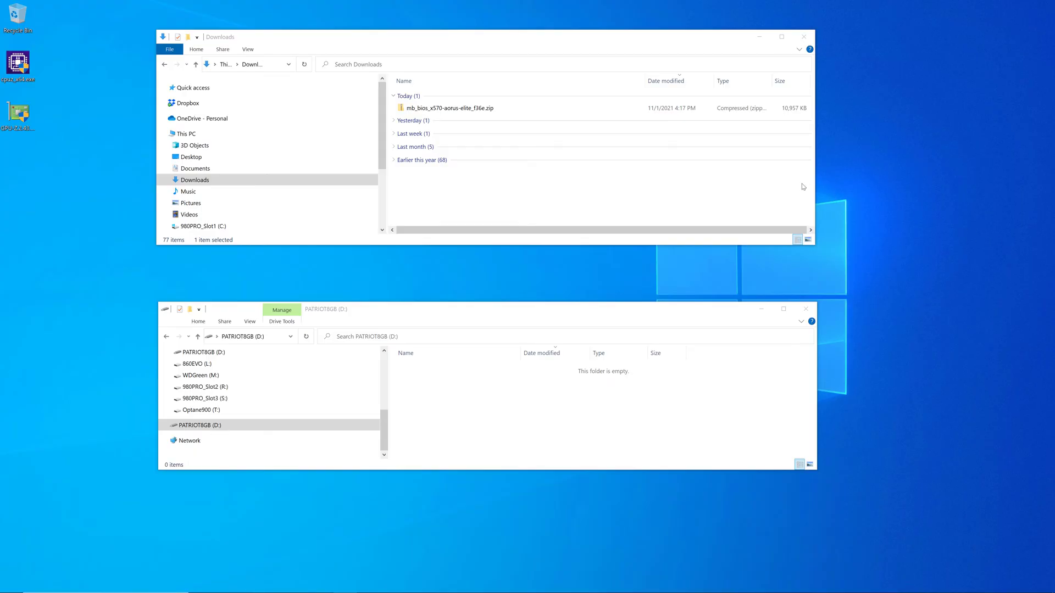
- Extract the F36e BIOS zip into the suggested folder in Downloads
left_click(449, 108)
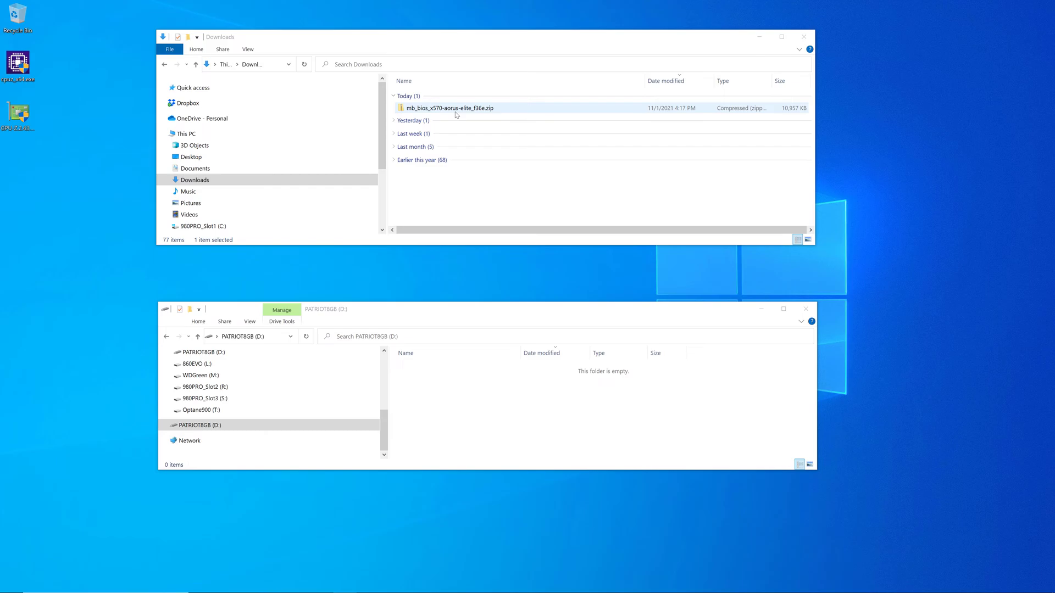
mouse_move(456, 109)
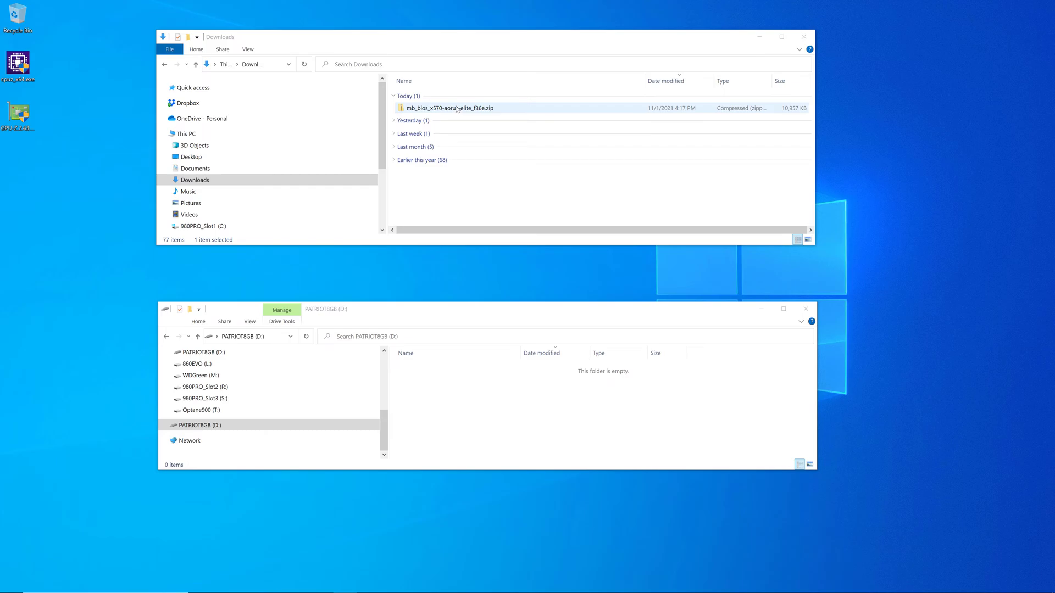
right_click(449, 108)
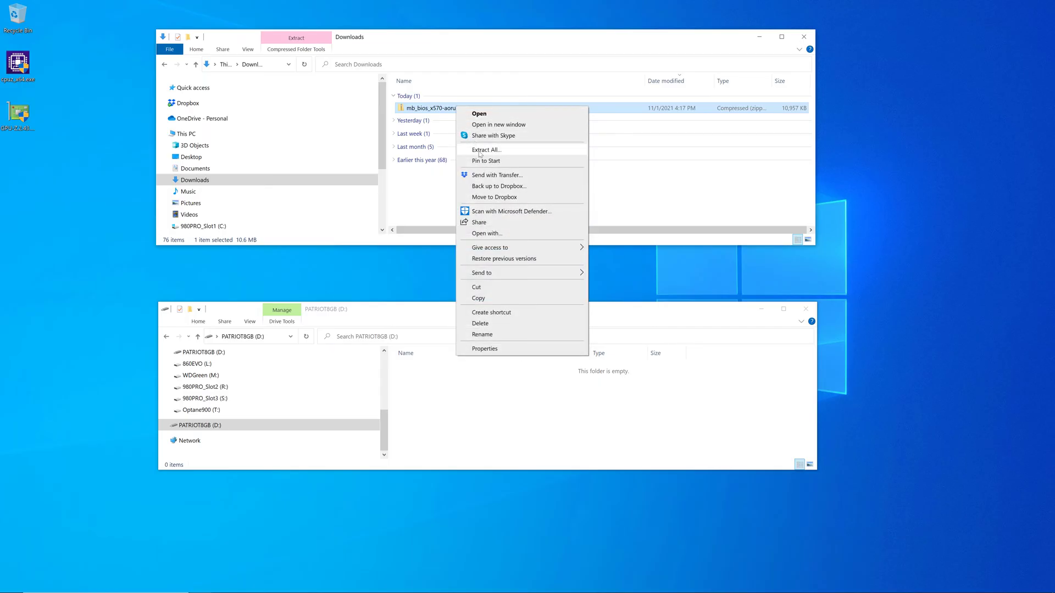
left_click(485, 149)
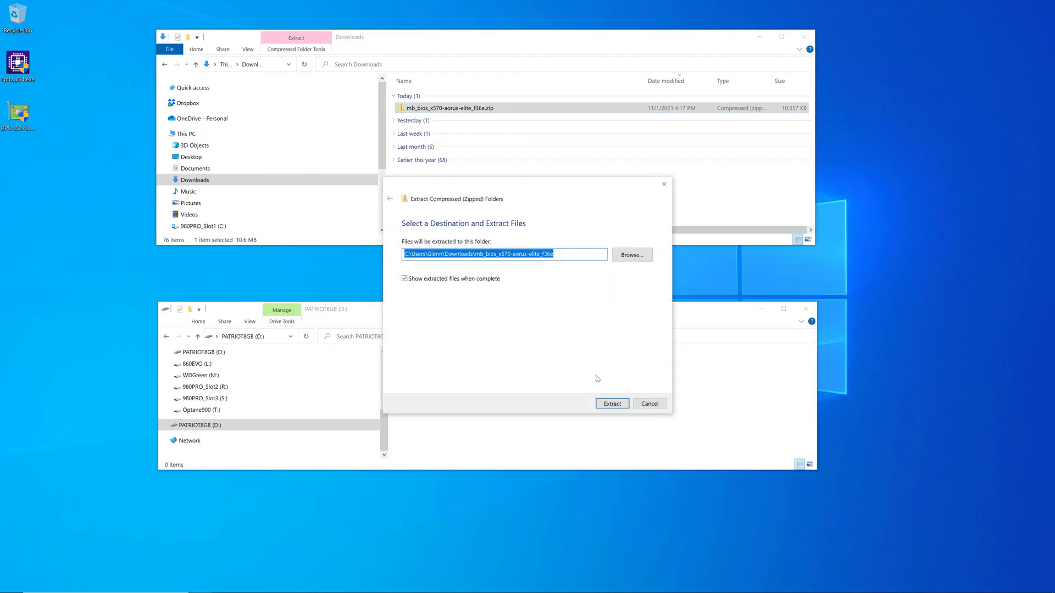
left_click(611, 403)
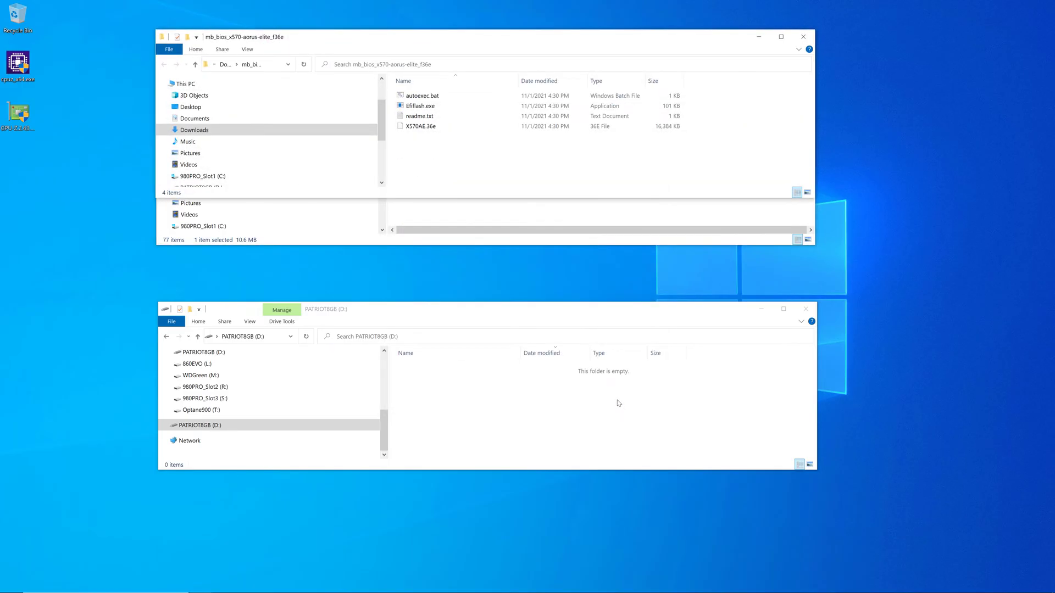
- Rename the X570AE.36e BIOS file to gigabyte.bin, leaving autoexec.bat unchanged
left_click(421, 94)
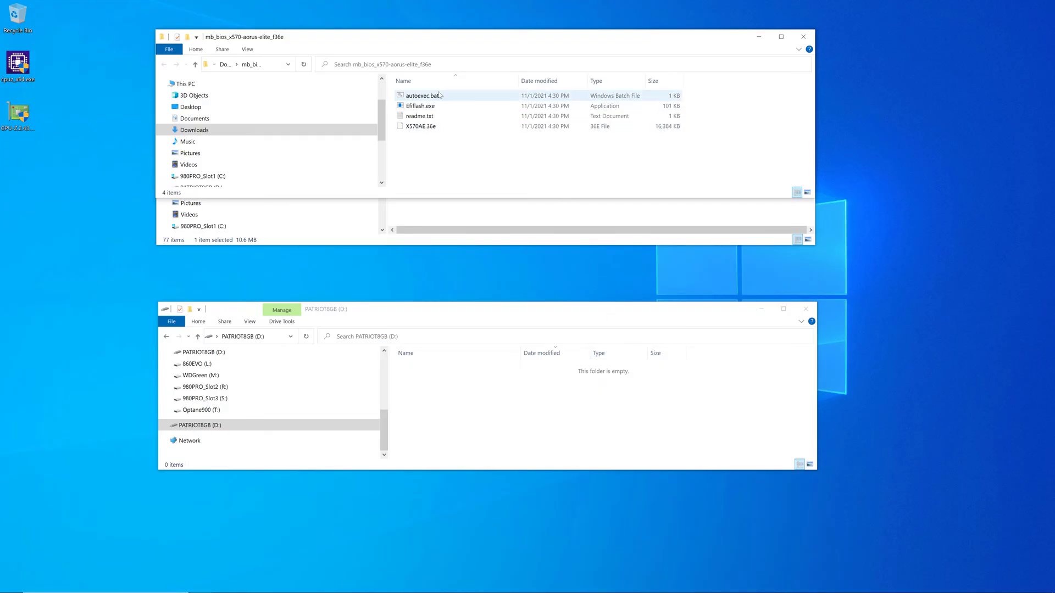
left_click(420, 105)
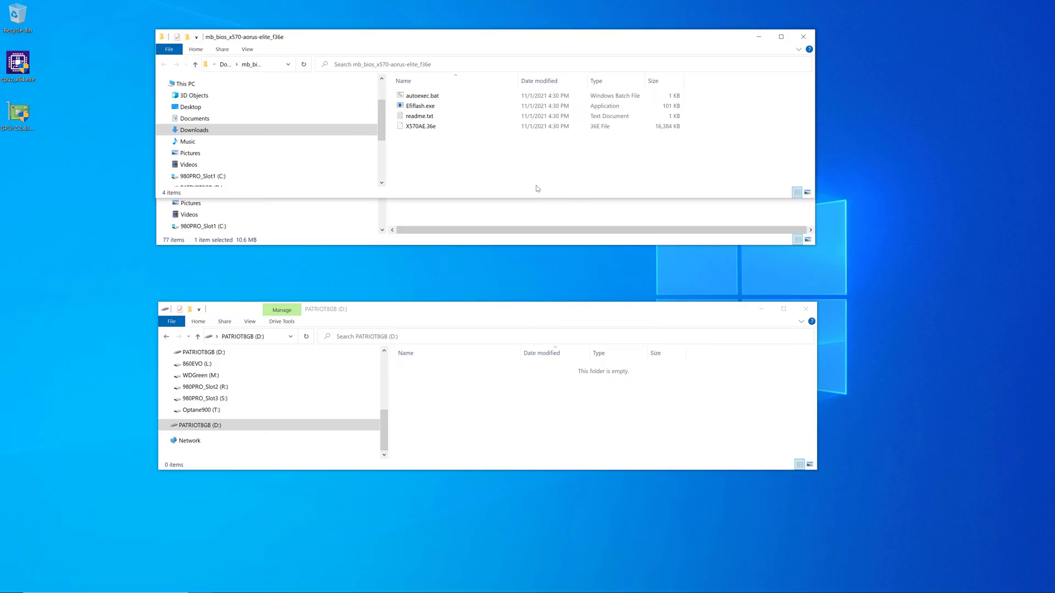
mouse_move(535, 188)
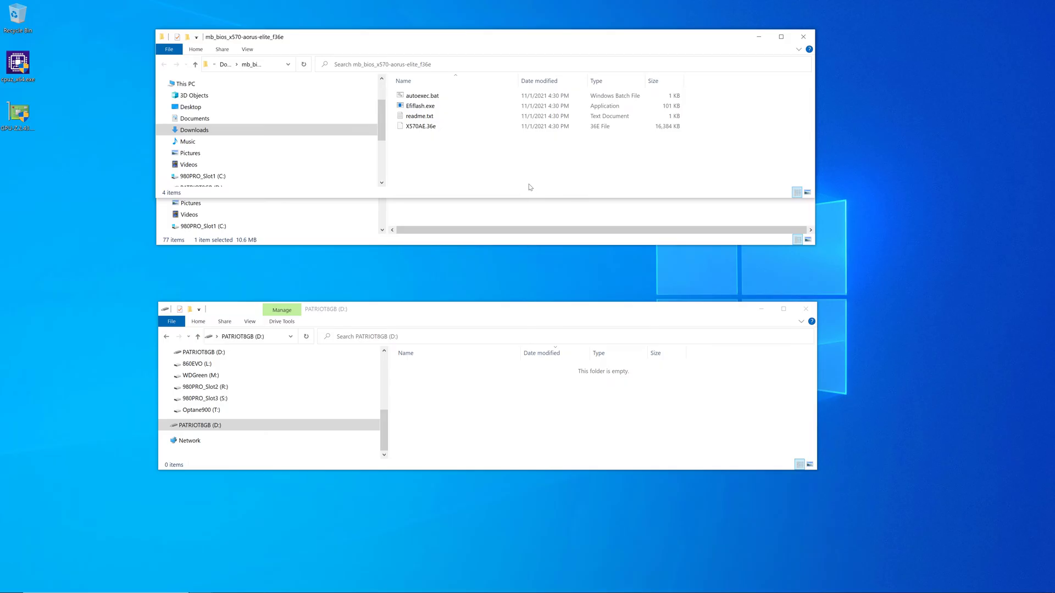
left_click(421, 127)
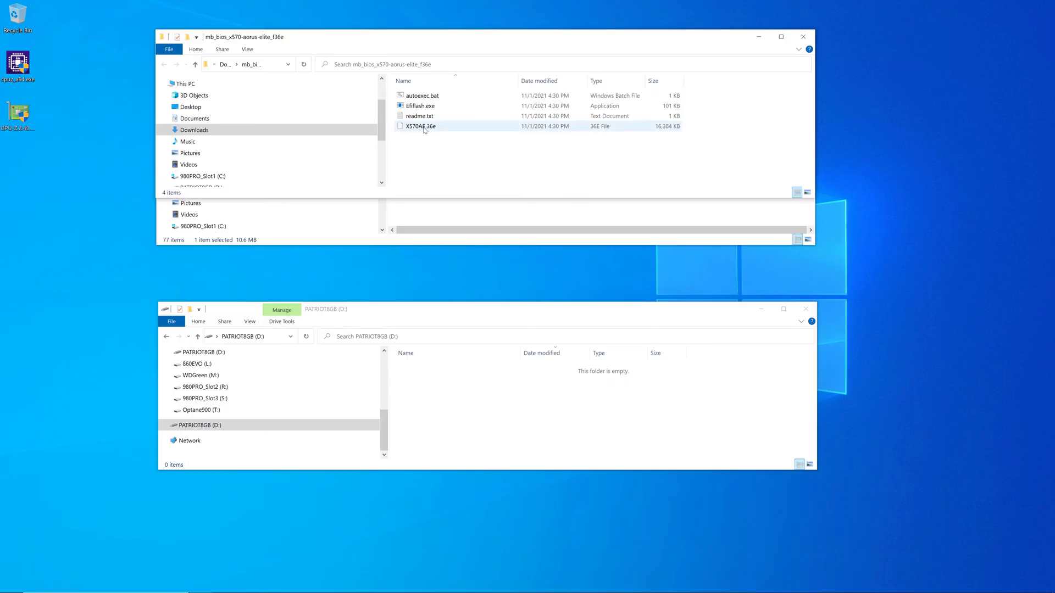
left_click(421, 126)
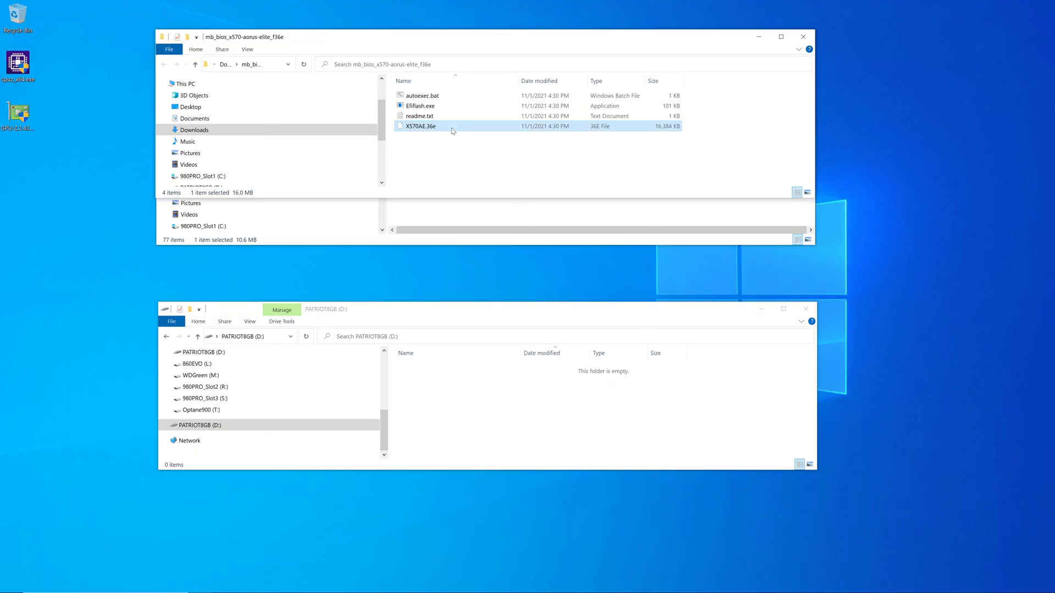
mouse_move(689, 128)
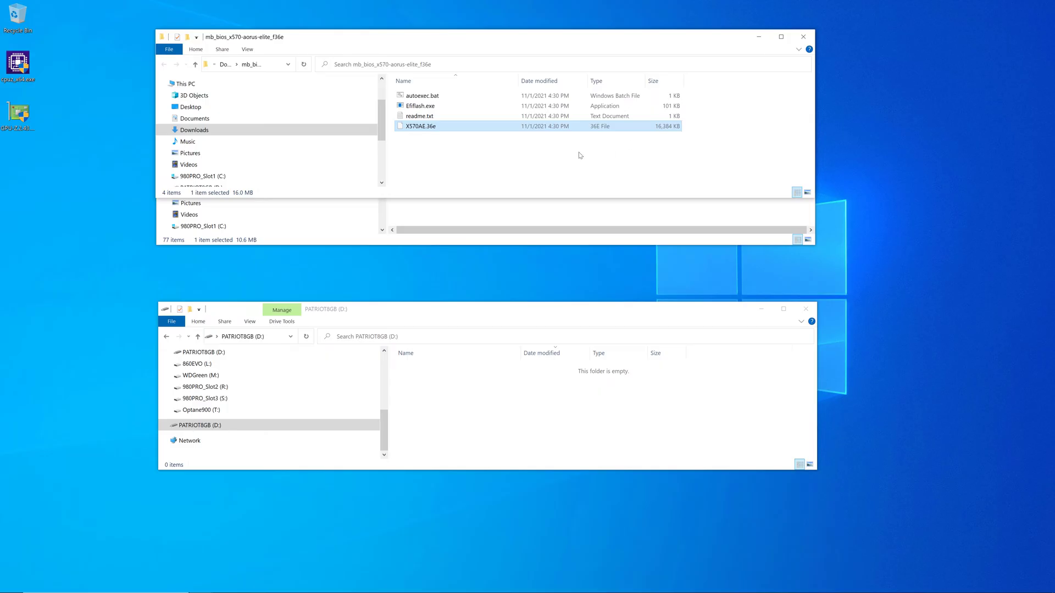
mouse_move(569, 156)
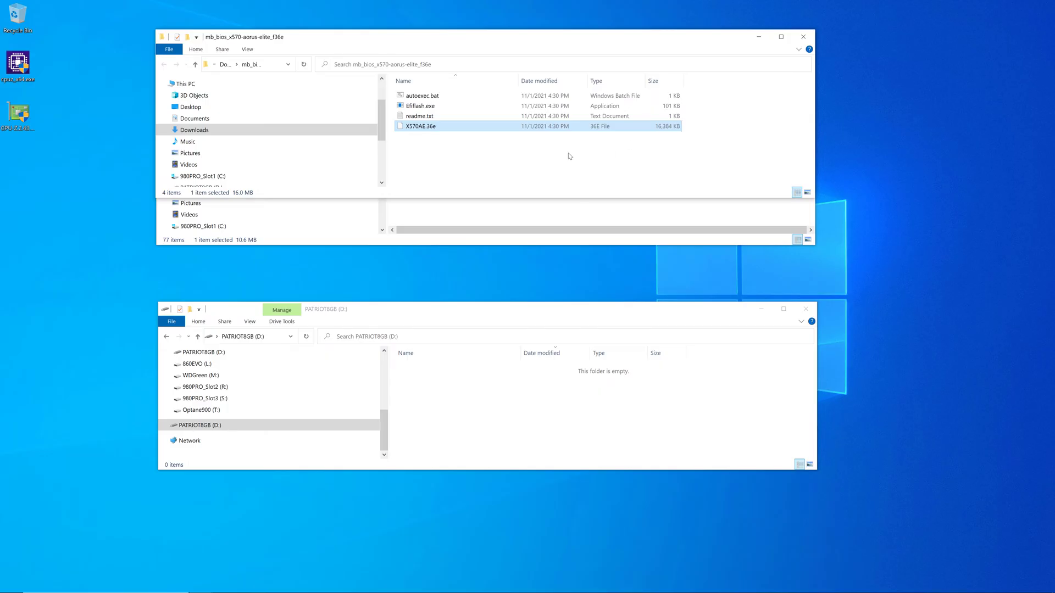
mouse_move(427, 128)
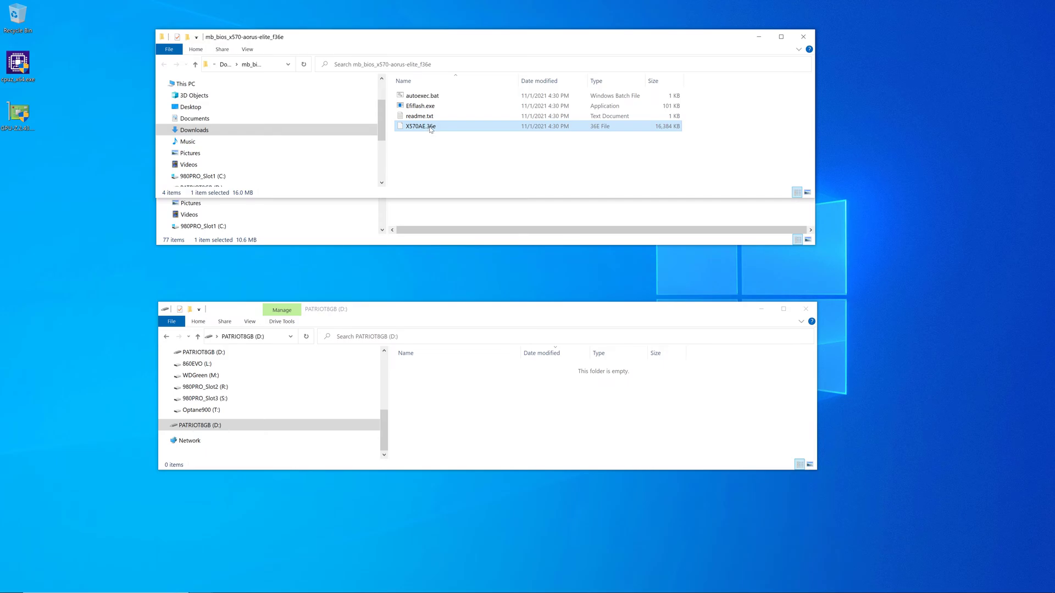
mouse_move(463, 258)
type("g")
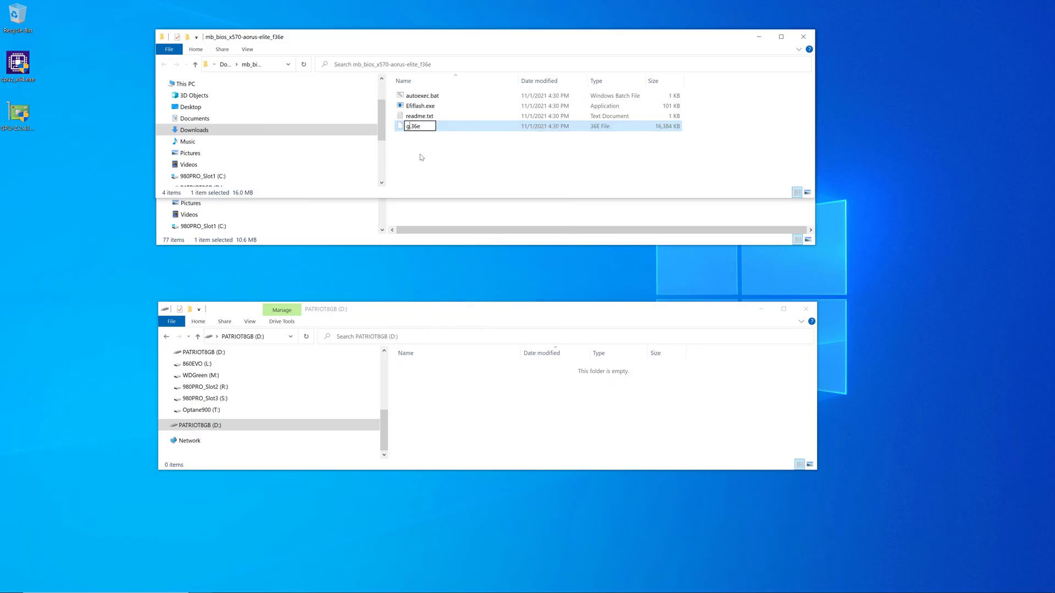
type("igabyte")
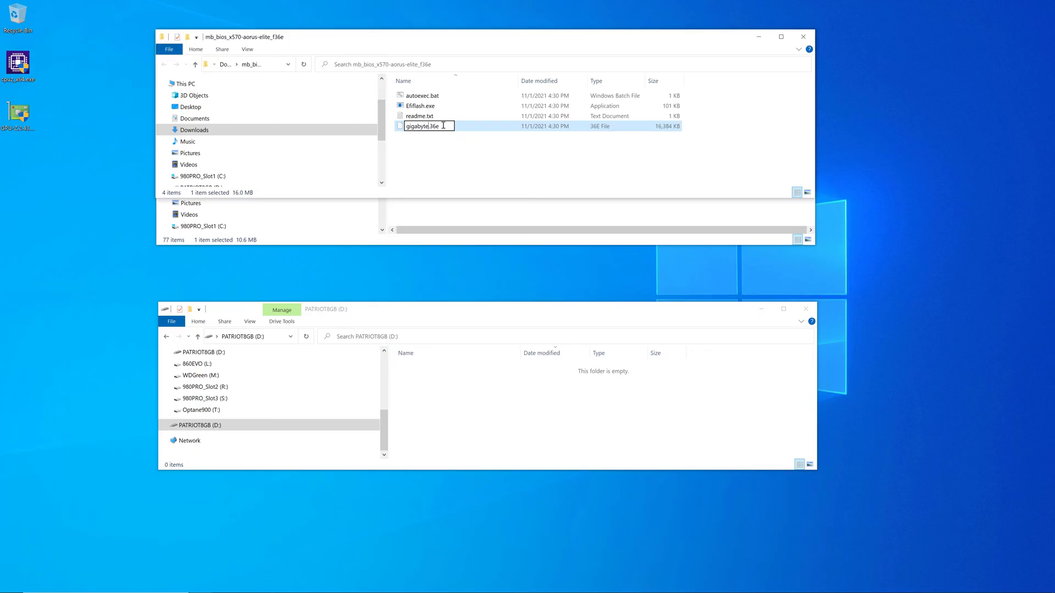
key("Backspace")
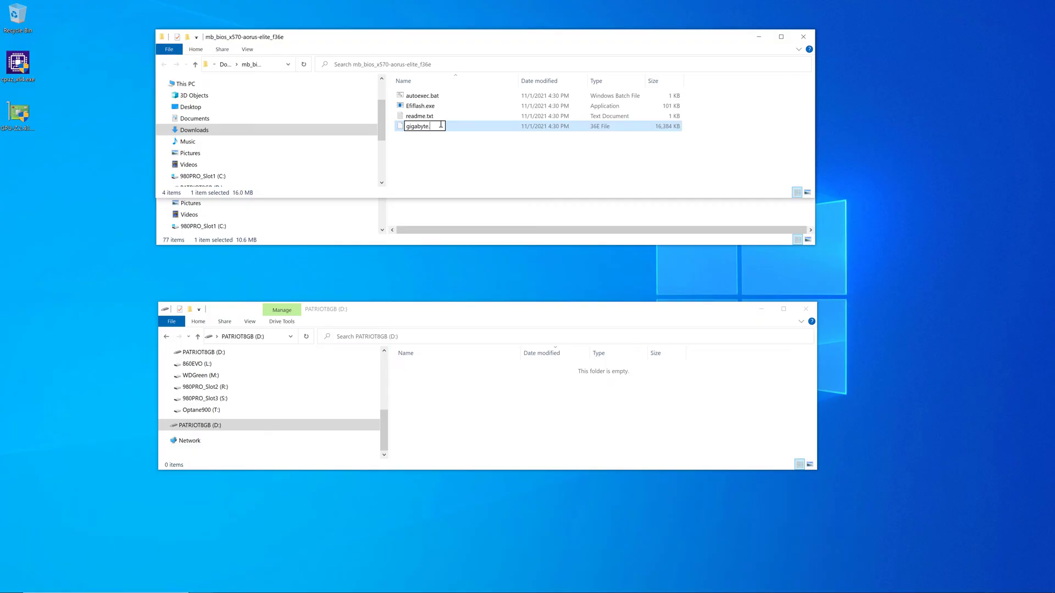
type(".bin")
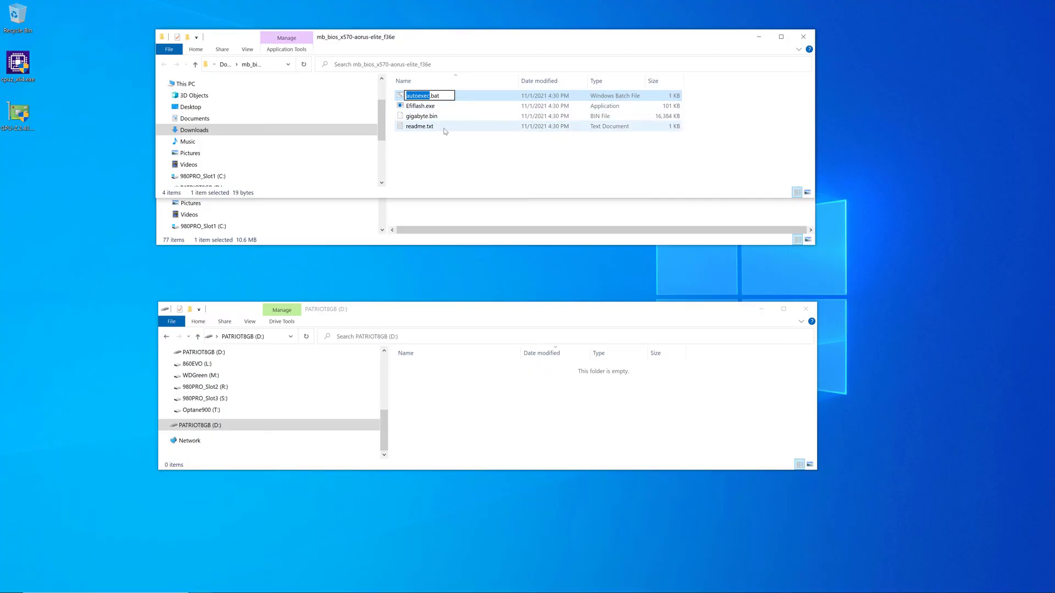
left_click(421, 115)
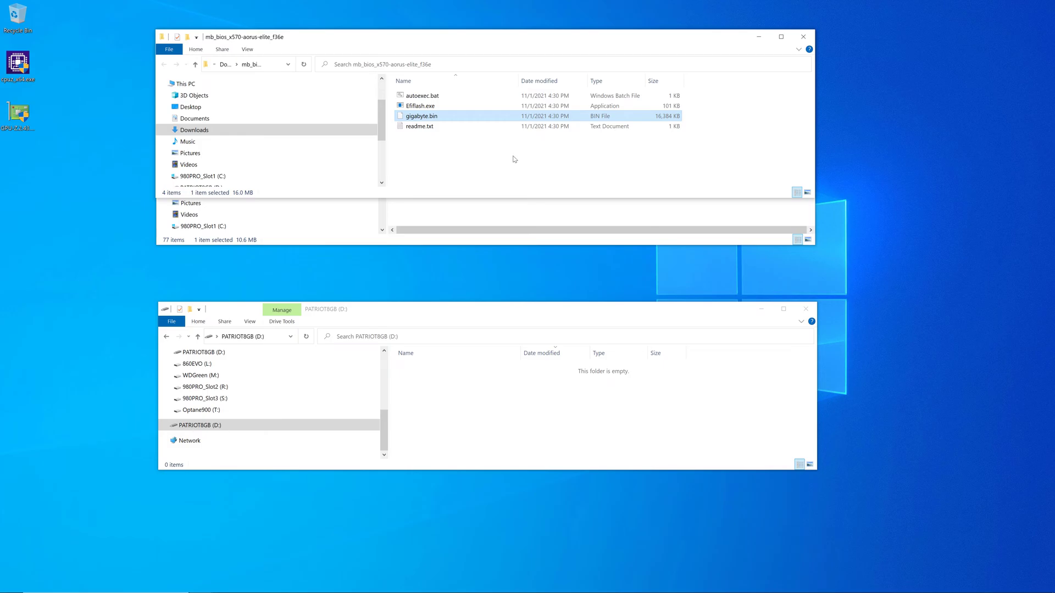
mouse_move(514, 157)
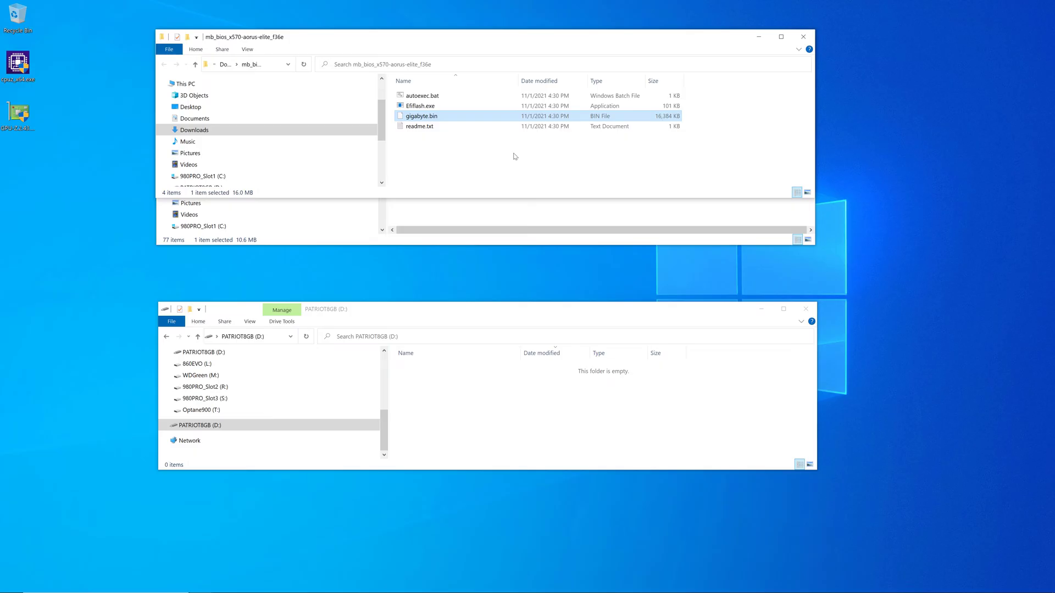
mouse_move(441, 116)
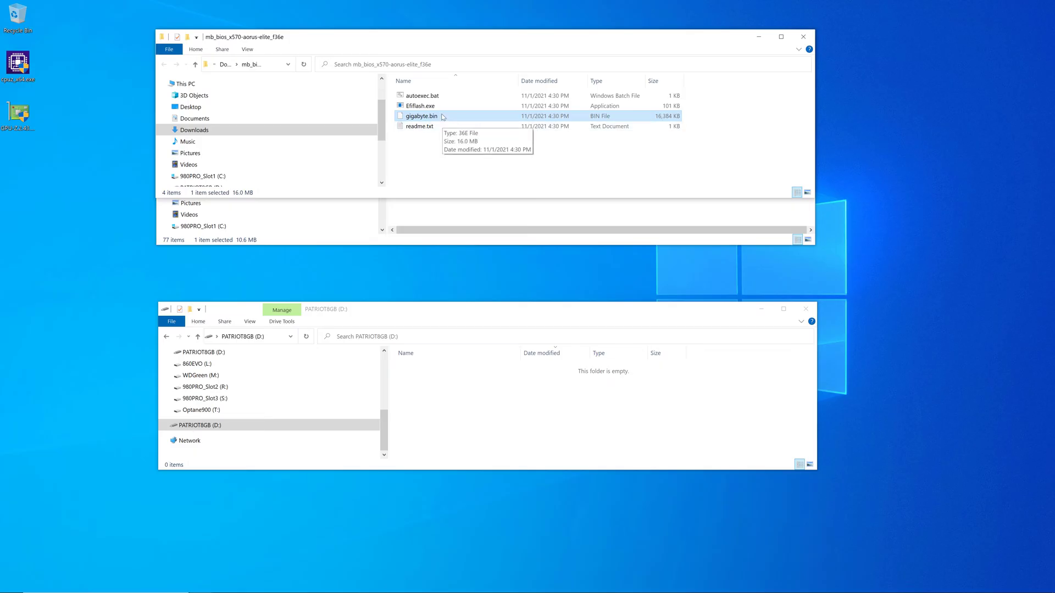
mouse_move(449, 136)
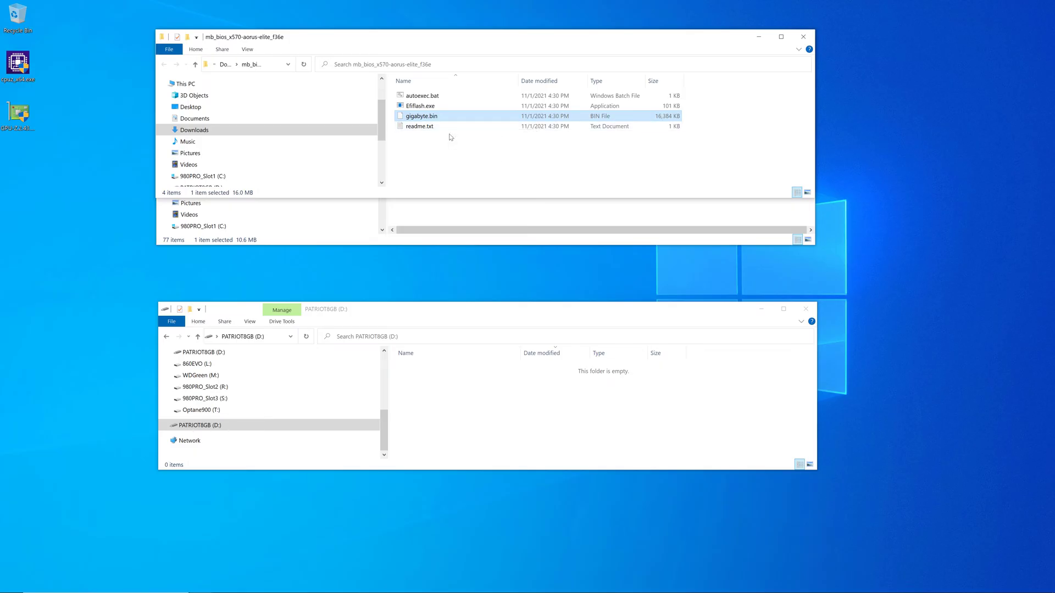
mouse_move(488, 305)
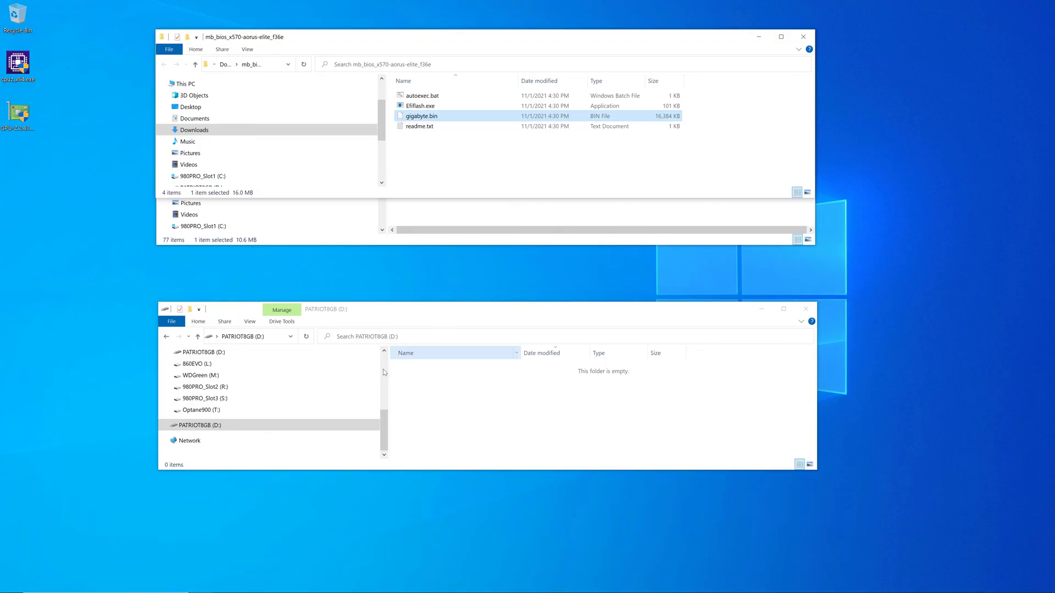
left_click(200, 424)
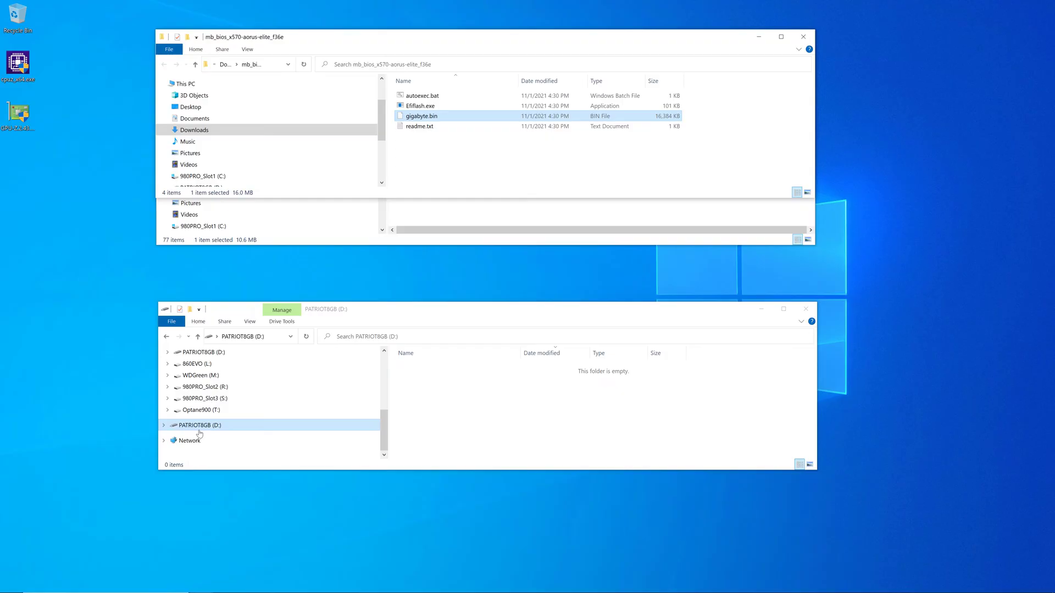
mouse_move(228, 429)
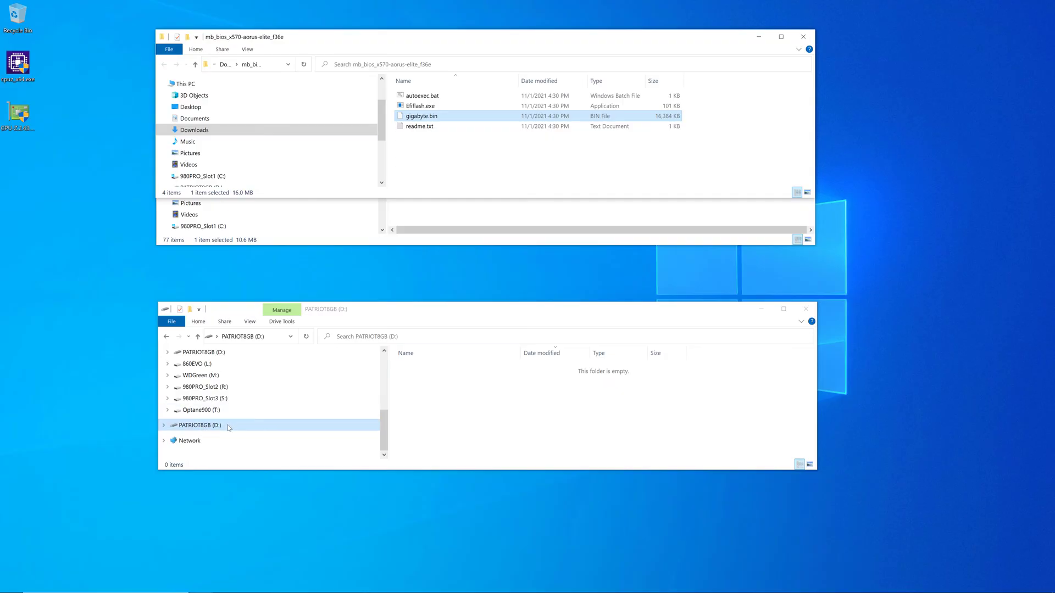
mouse_move(237, 432)
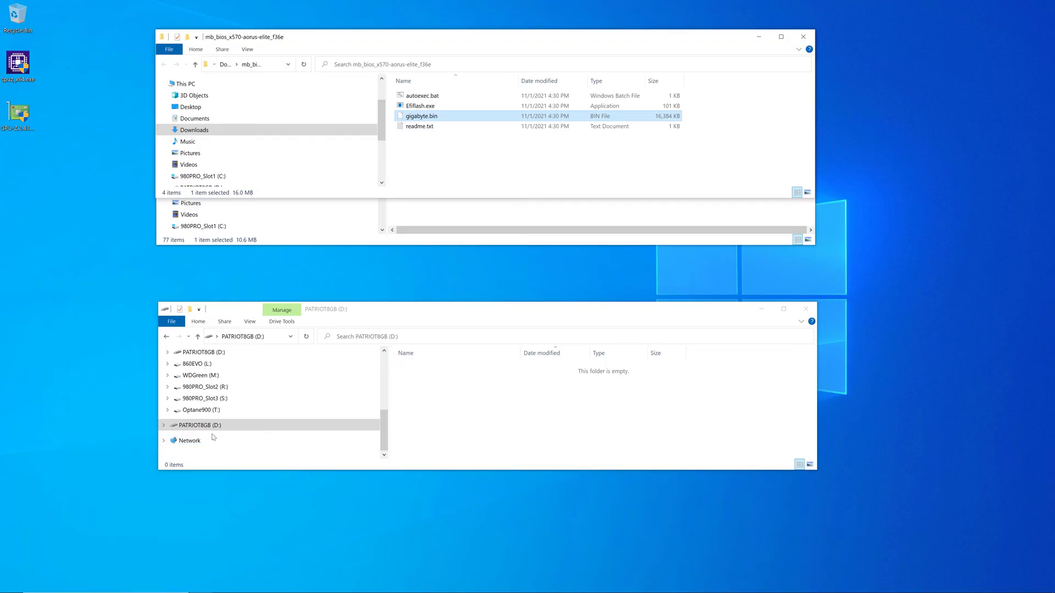
left_click(200, 424)
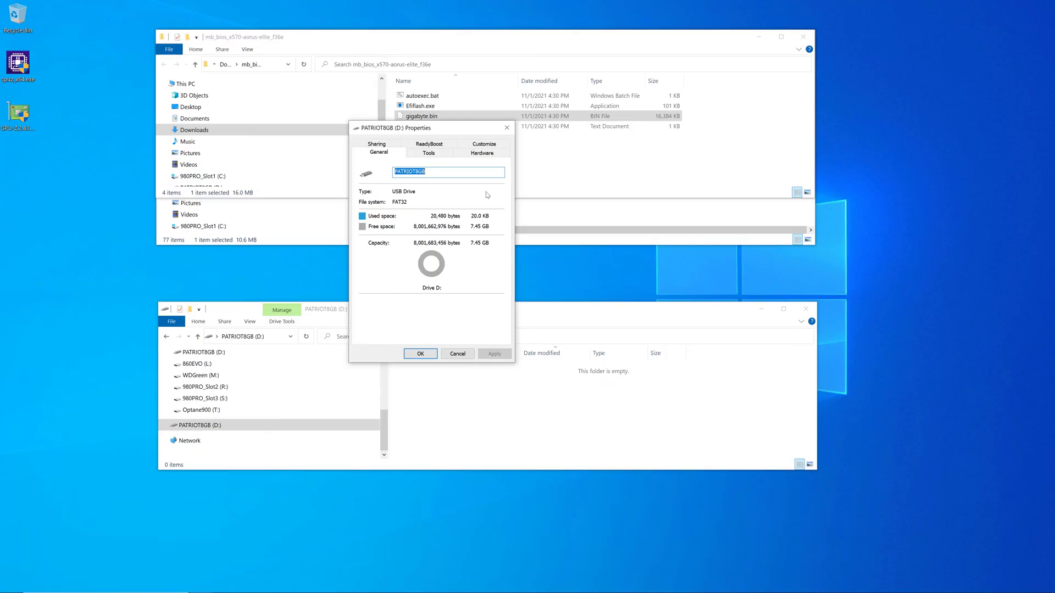
mouse_move(435, 301)
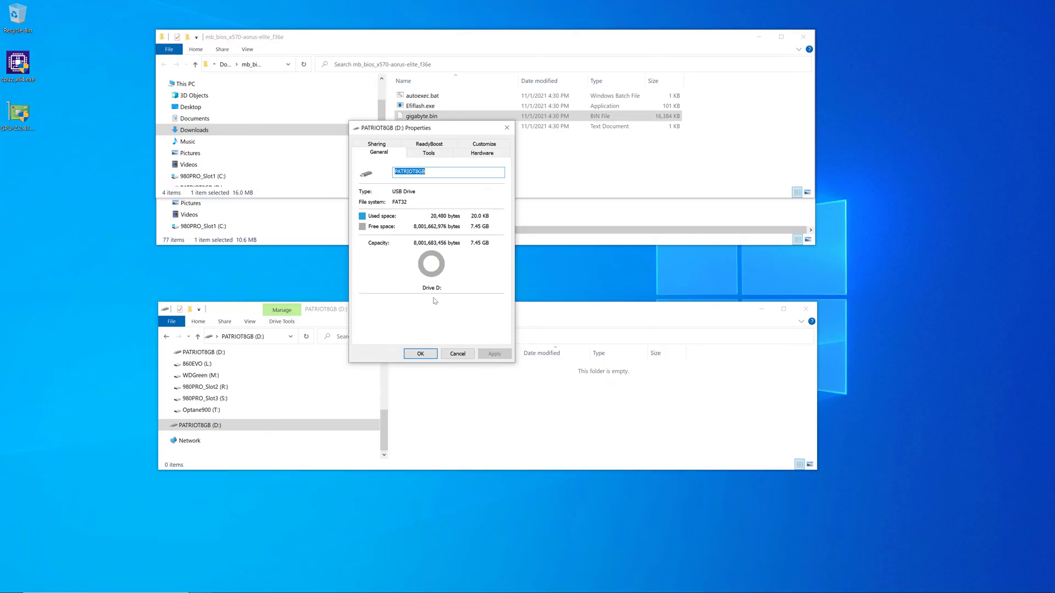
left_click(419, 353)
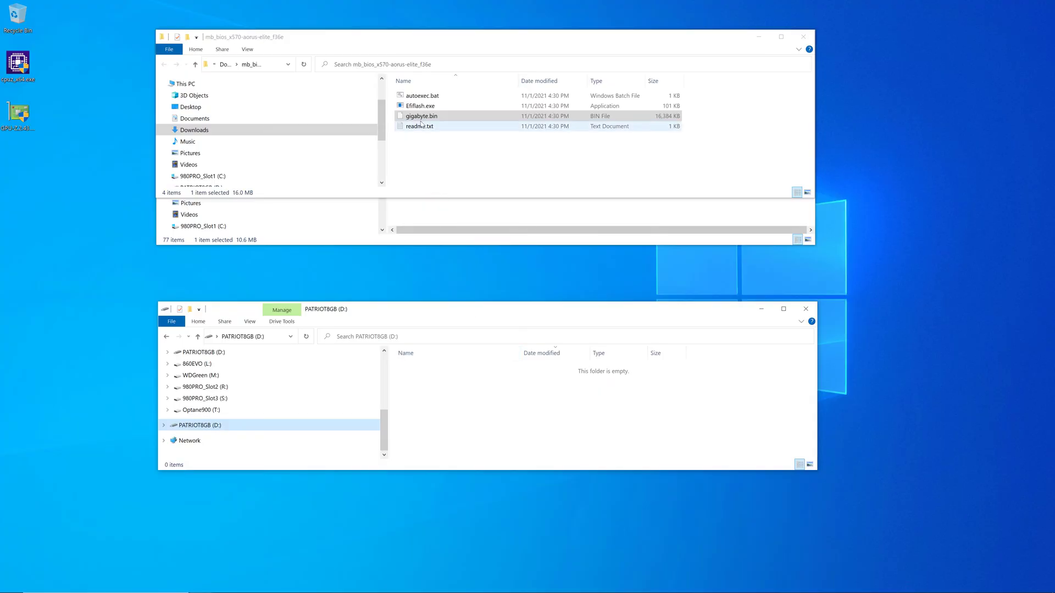
- Copy gigabyte.bin from the BIOS folder onto the PATRIOT8GB (D:) USB drive
left_click(420, 116)
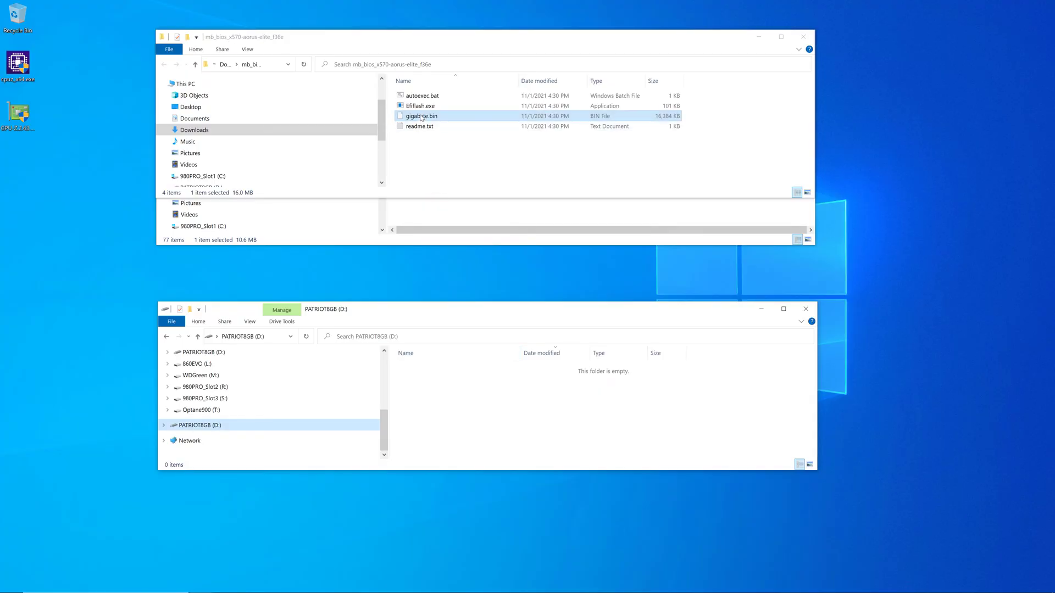
left_click_drag(420, 115, 454, 390)
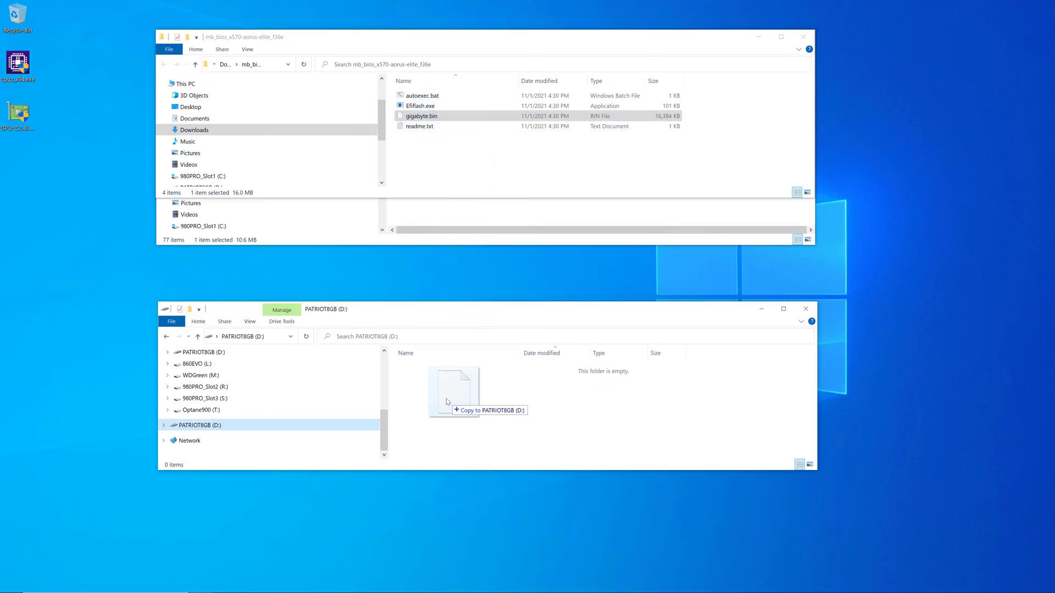